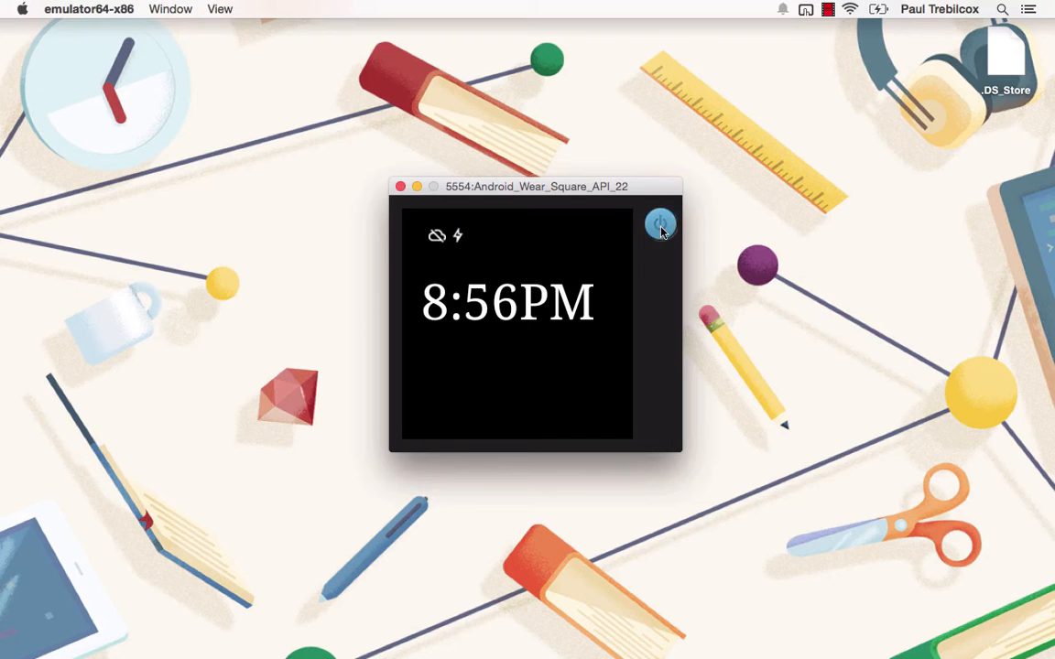
- Wake the Android Wear watch from its watch face to show the HelloWorld and Settings apps
{"action": "left_click", "coordinate": [659, 223]}
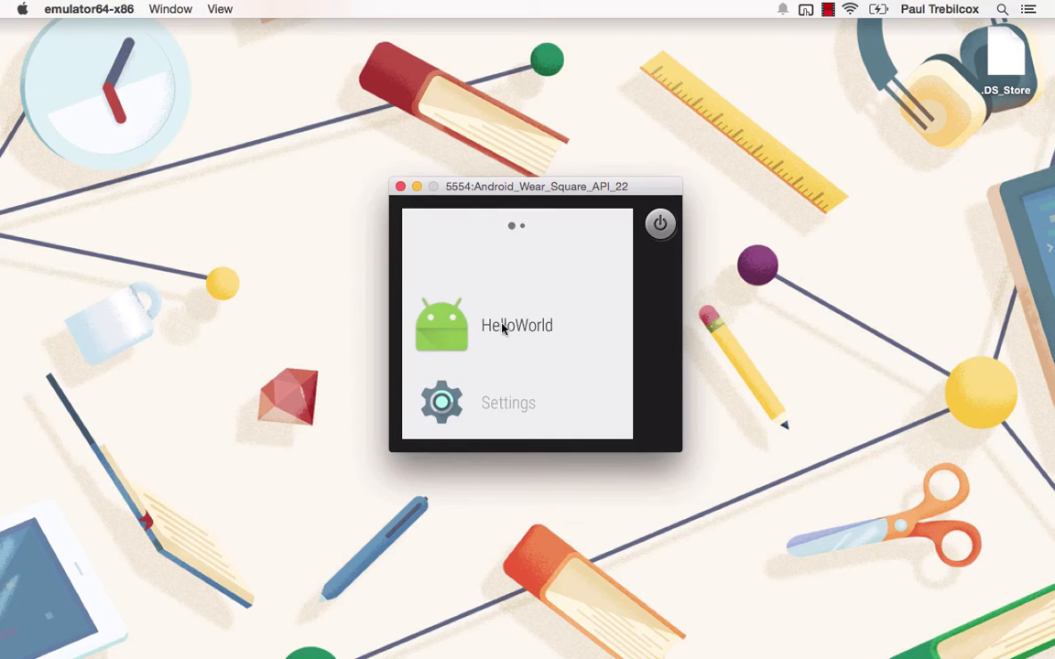
- Launch the HelloWorld sample app to reach its demo list
{"action": "left_click", "coordinate": [516, 325]}
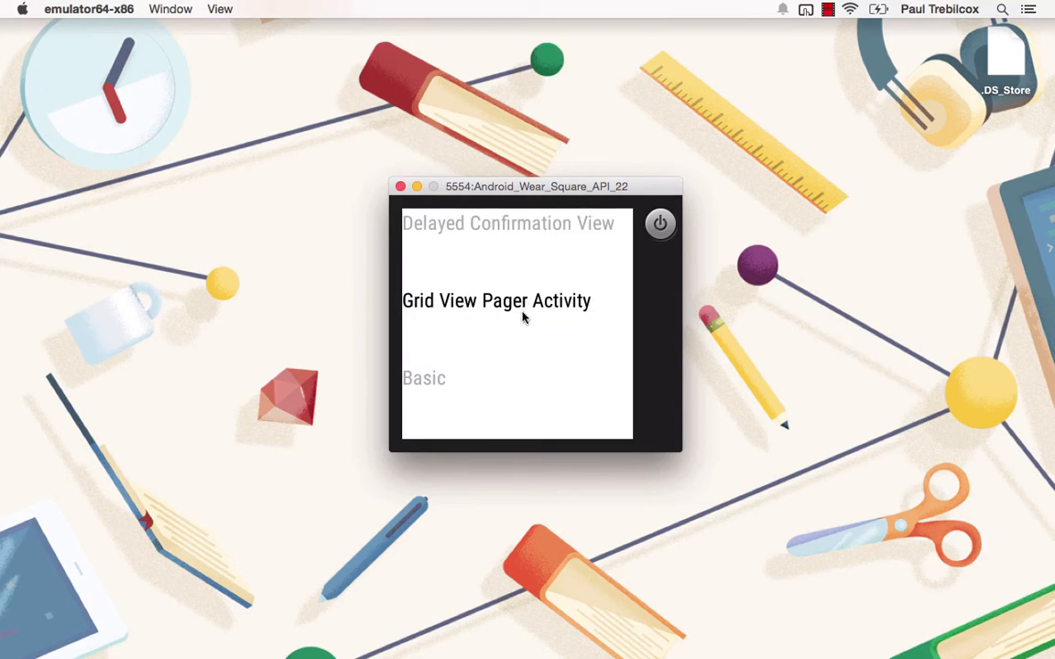
{"action": "mouse_move", "coordinate": [517, 380]}
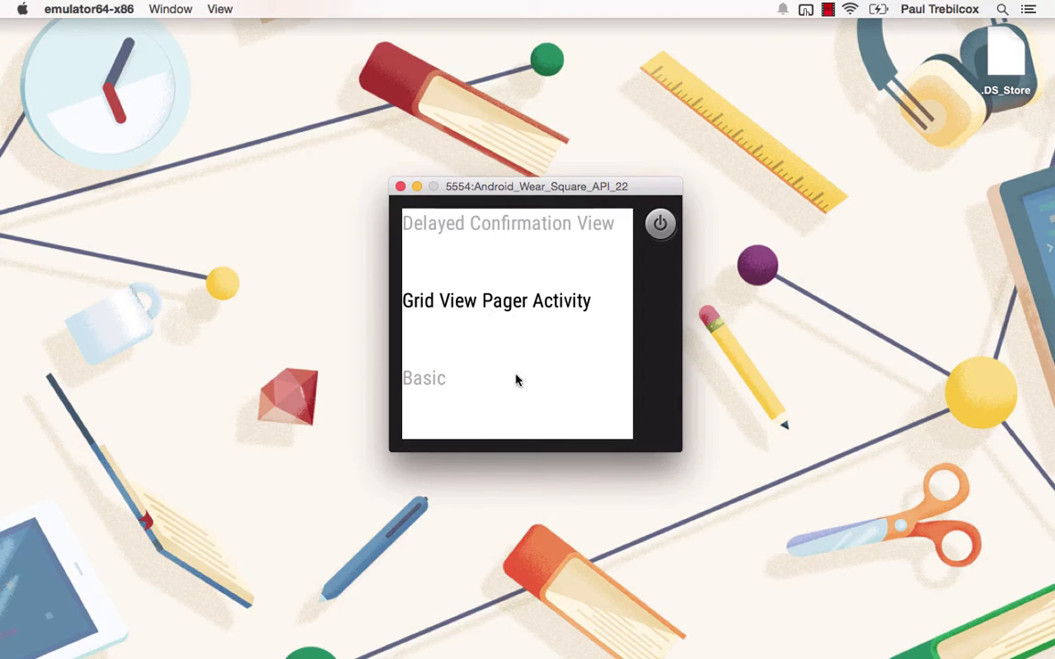
{"action": "mouse_move", "coordinate": [543, 403]}
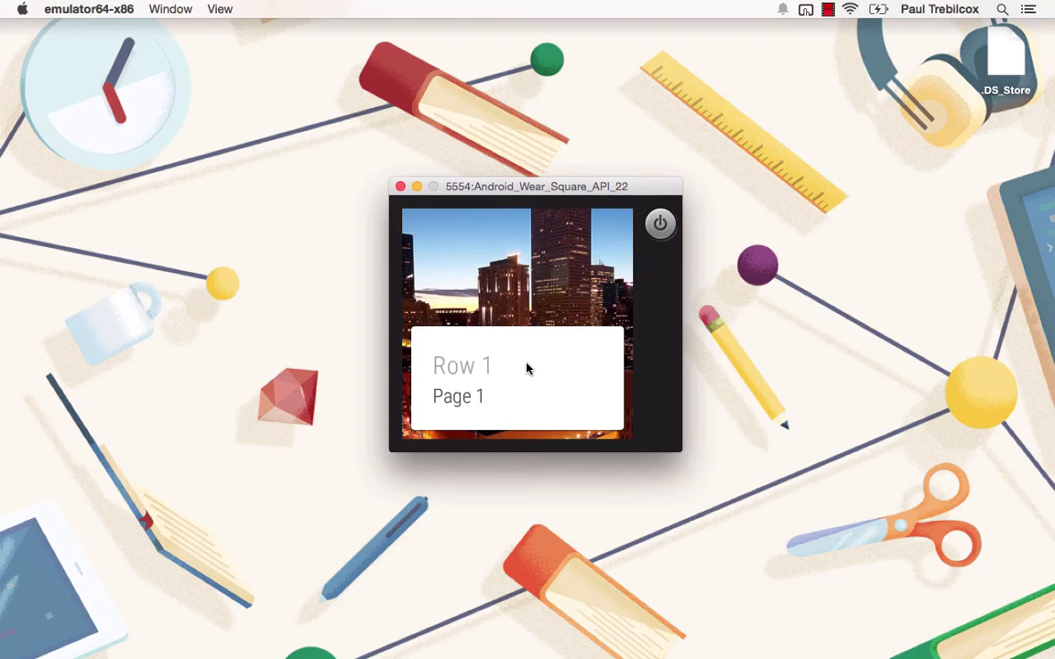
{"action": "mouse_move", "coordinate": [529, 213]}
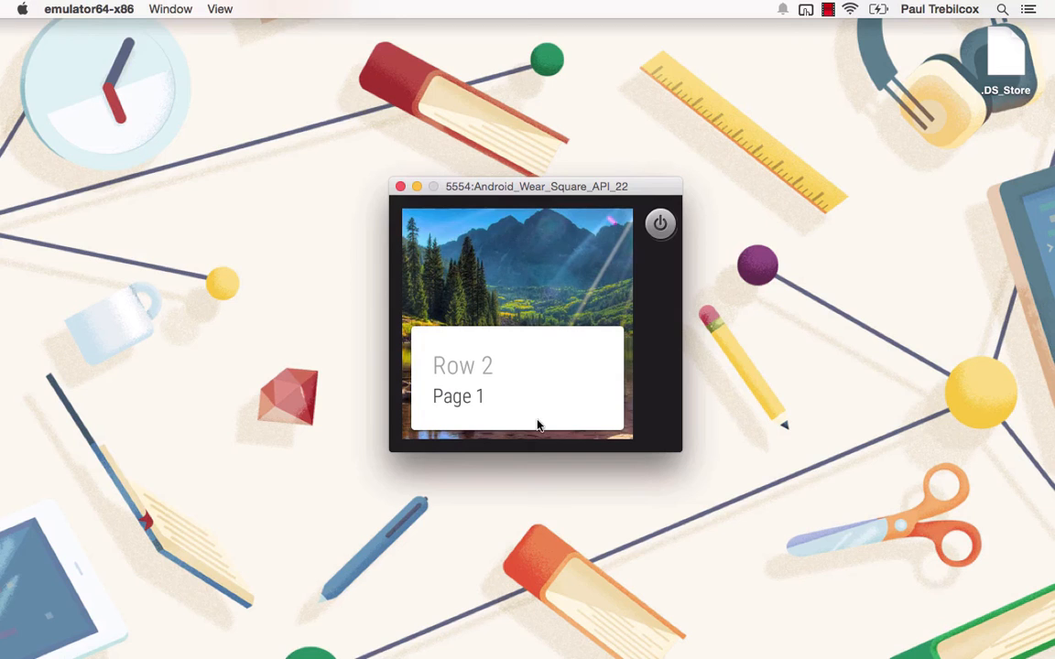
- Scroll HelloWorld's demo list down toward Basic and Multipage
{"action": "scroll", "scroll_direction": "down", "scroll_amount": 3}
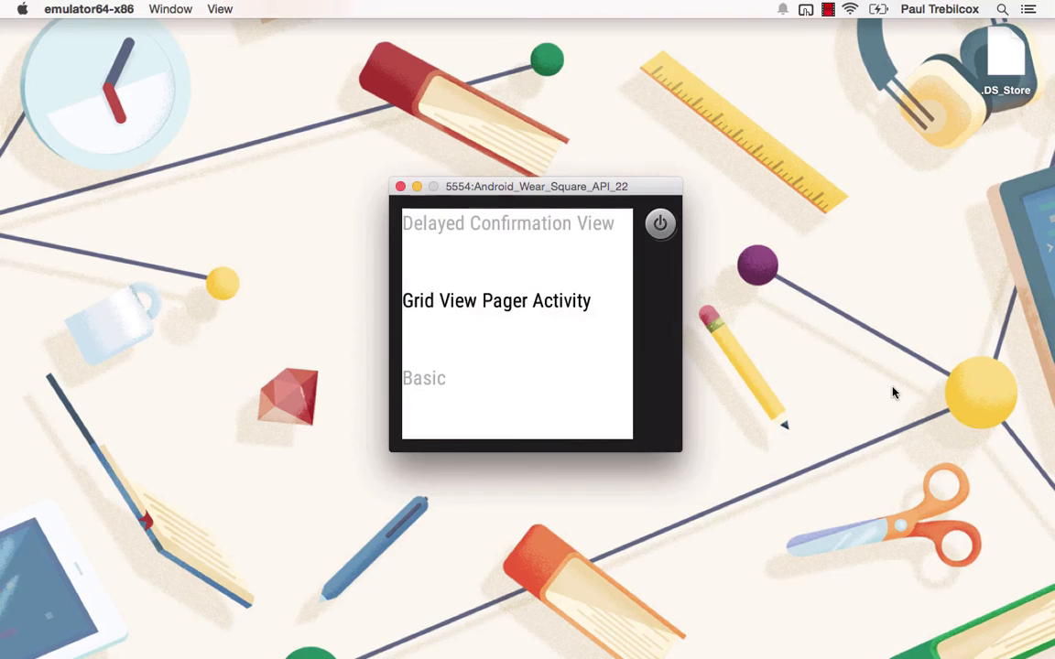
{"action": "mouse_move", "coordinate": [546, 322]}
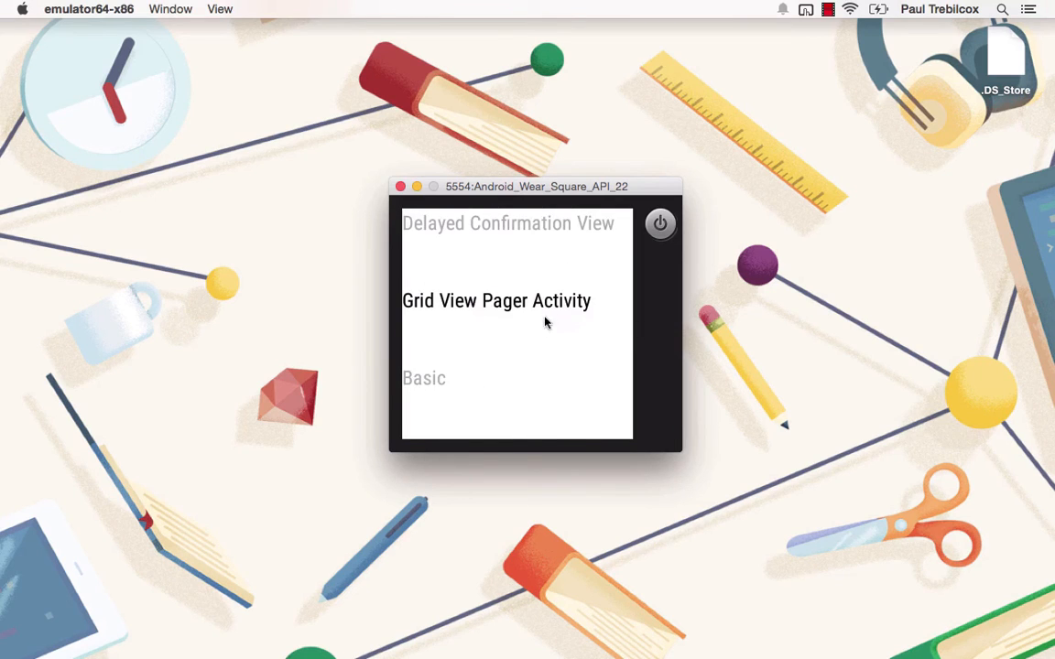
{"action": "mouse_move", "coordinate": [515, 309]}
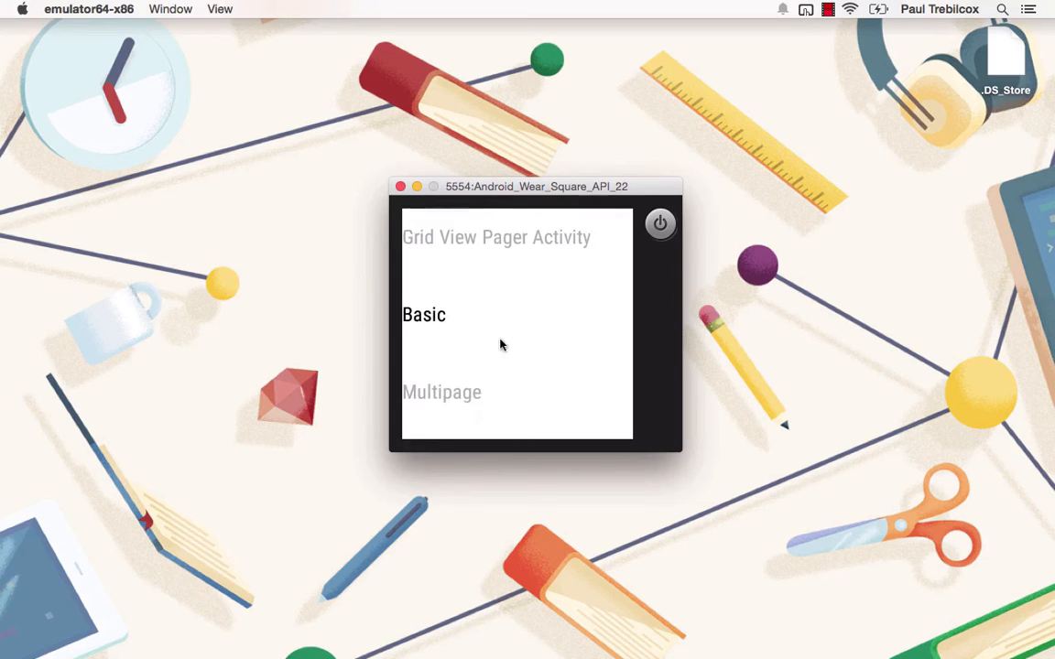
- Scroll past Multipage, Stacked and Action to bring Voice Reply into view
{"action": "scroll", "scroll_direction": "down", "scroll_amount": 3}
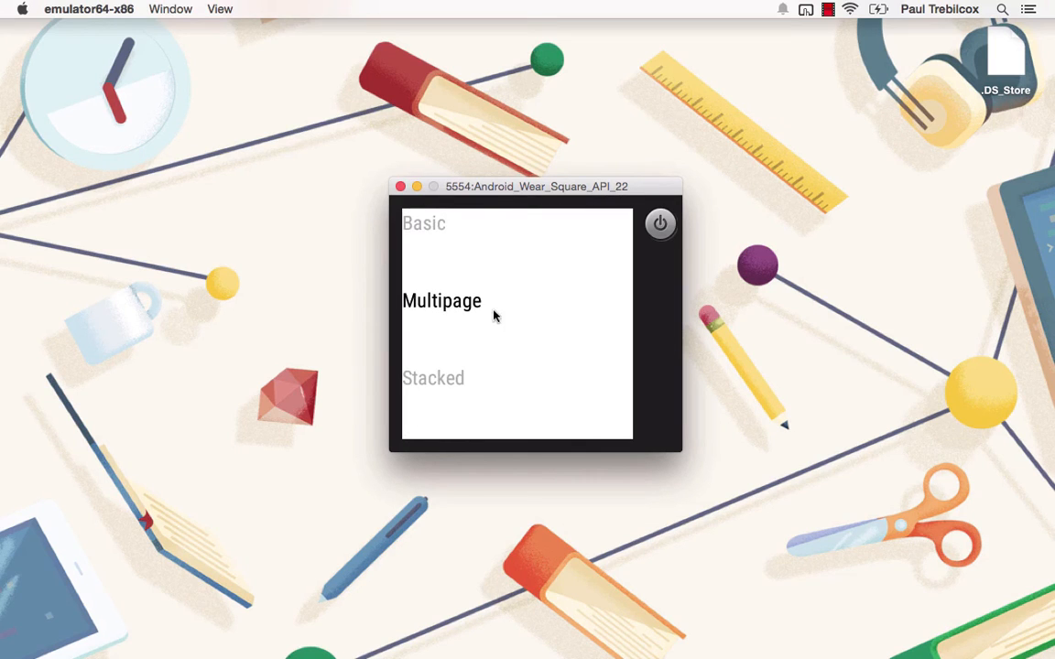
{"action": "scroll", "scroll_direction": "down", "scroll_amount": 3}
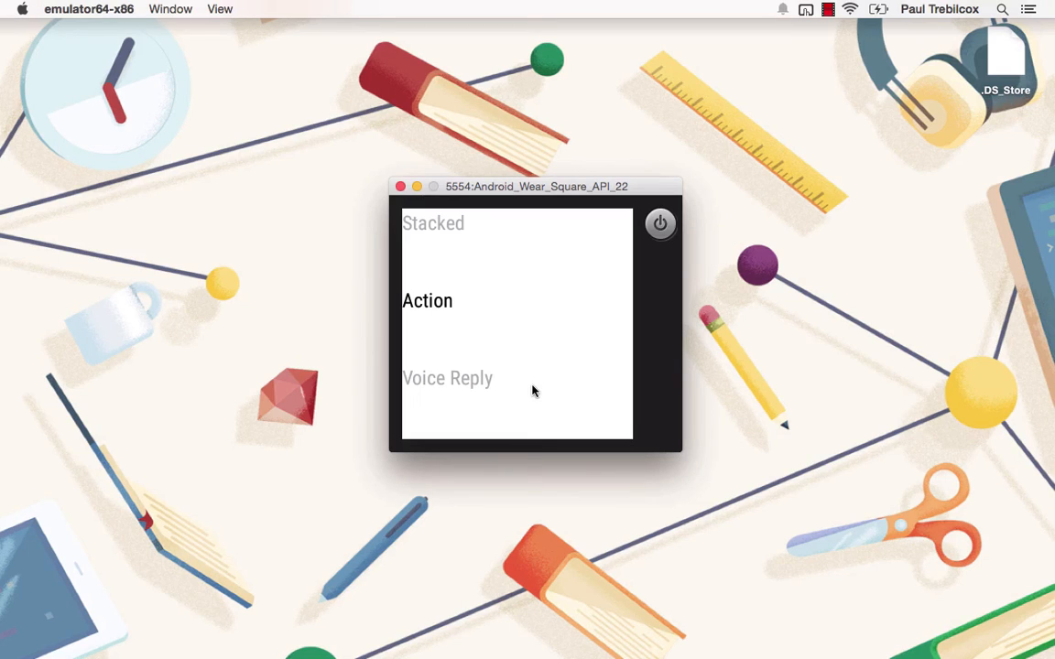
{"action": "mouse_move", "coordinate": [536, 301]}
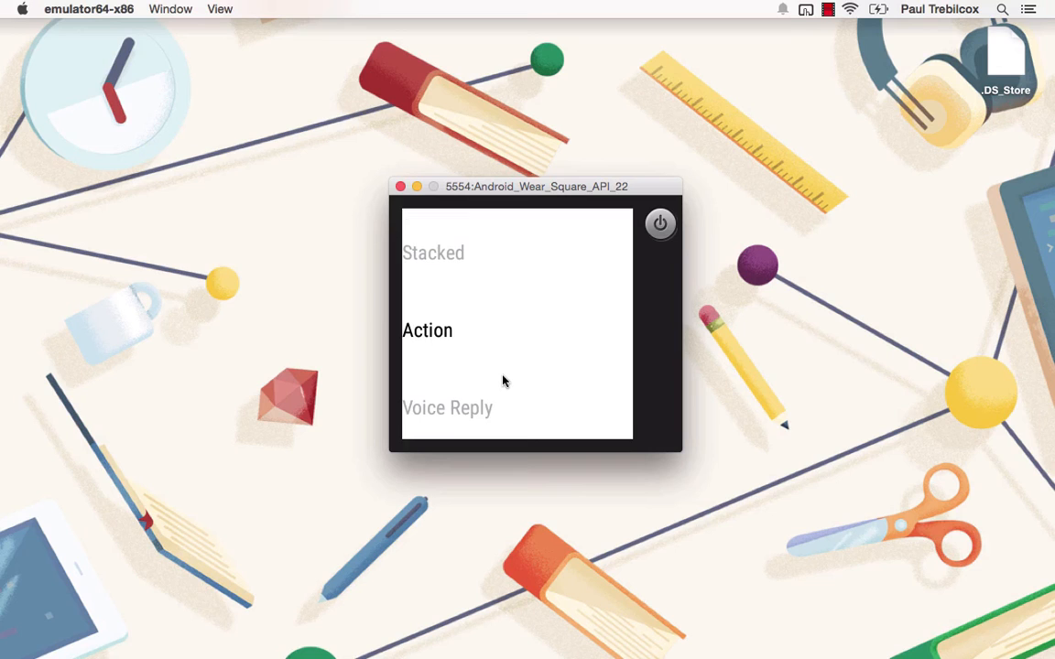
{"action": "mouse_move", "coordinate": [508, 263]}
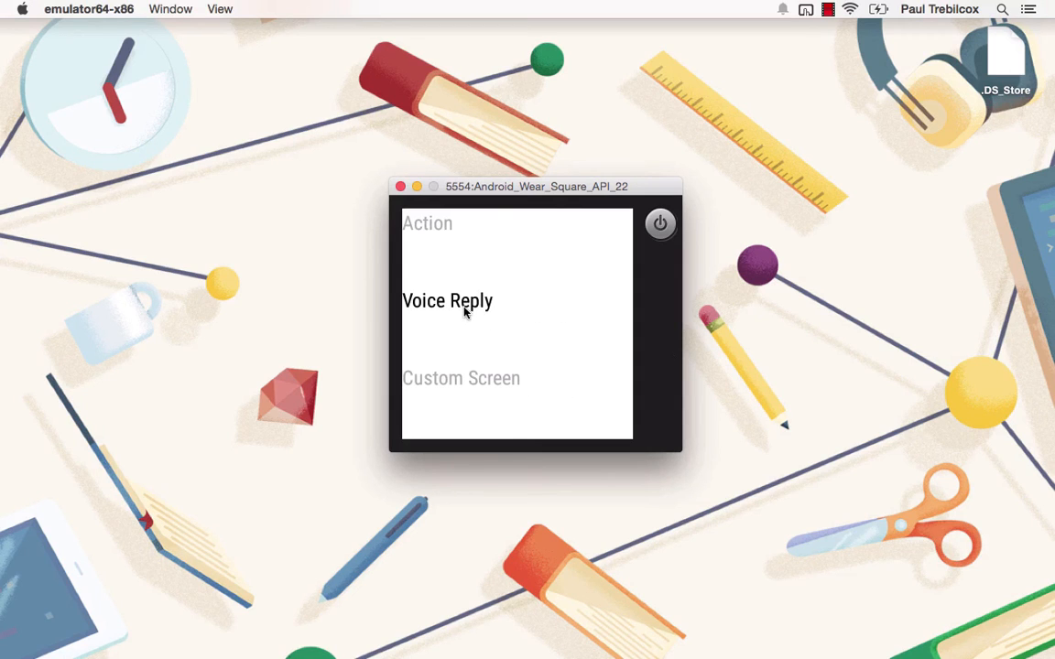
- Open the Voice Reply notification, start a reply, and choose Draw emoji
{"action": "left_click", "coordinate": [447, 300]}
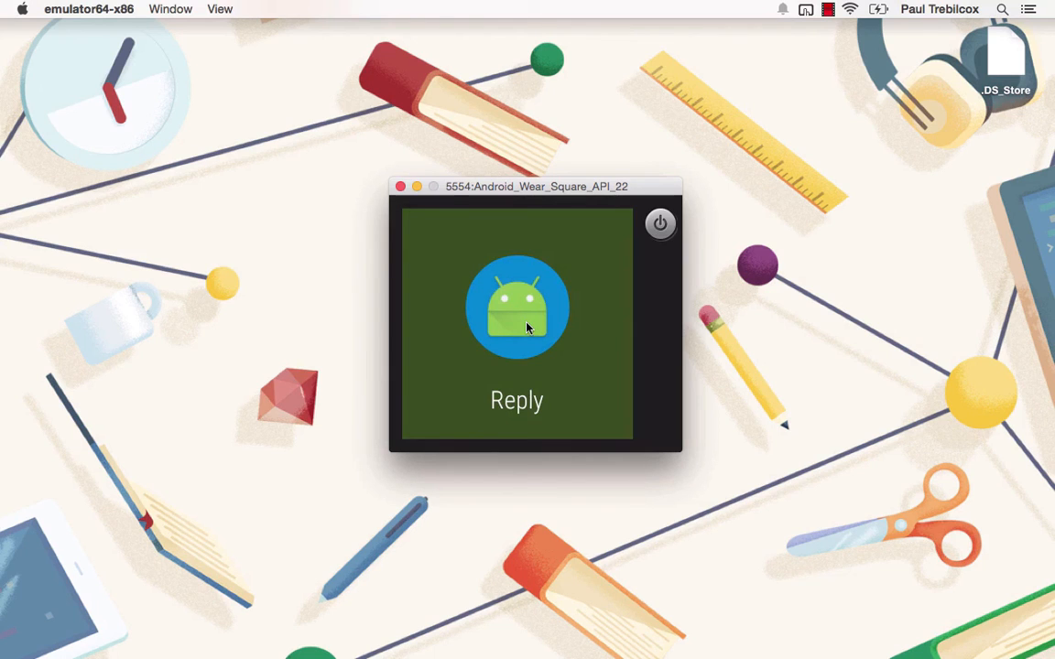
{"action": "left_click", "coordinate": [518, 307]}
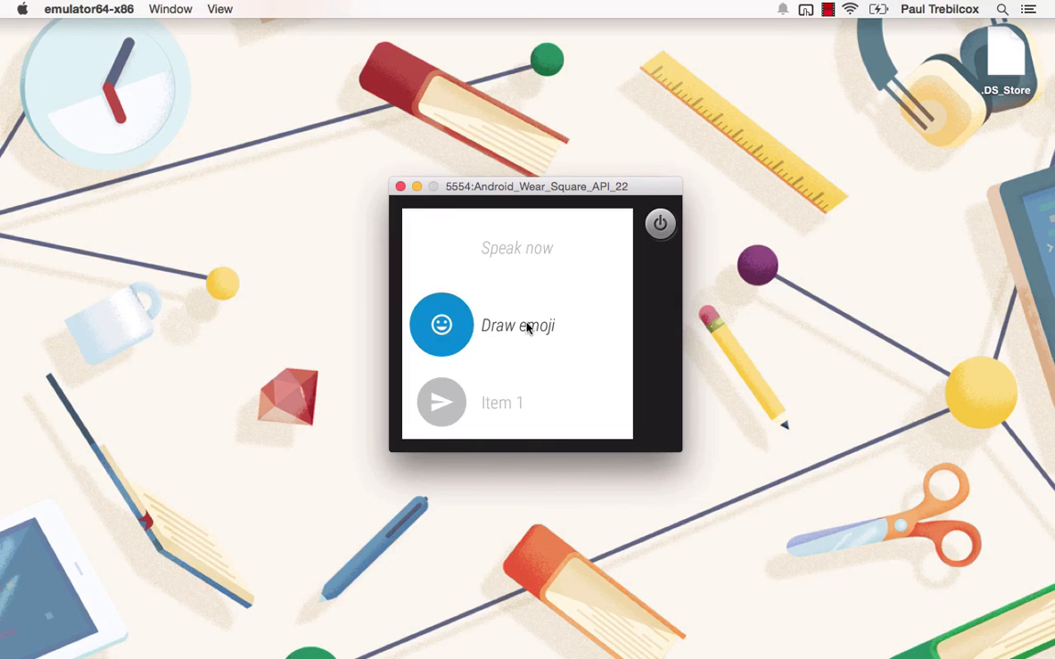
{"action": "left_click", "coordinate": [442, 325]}
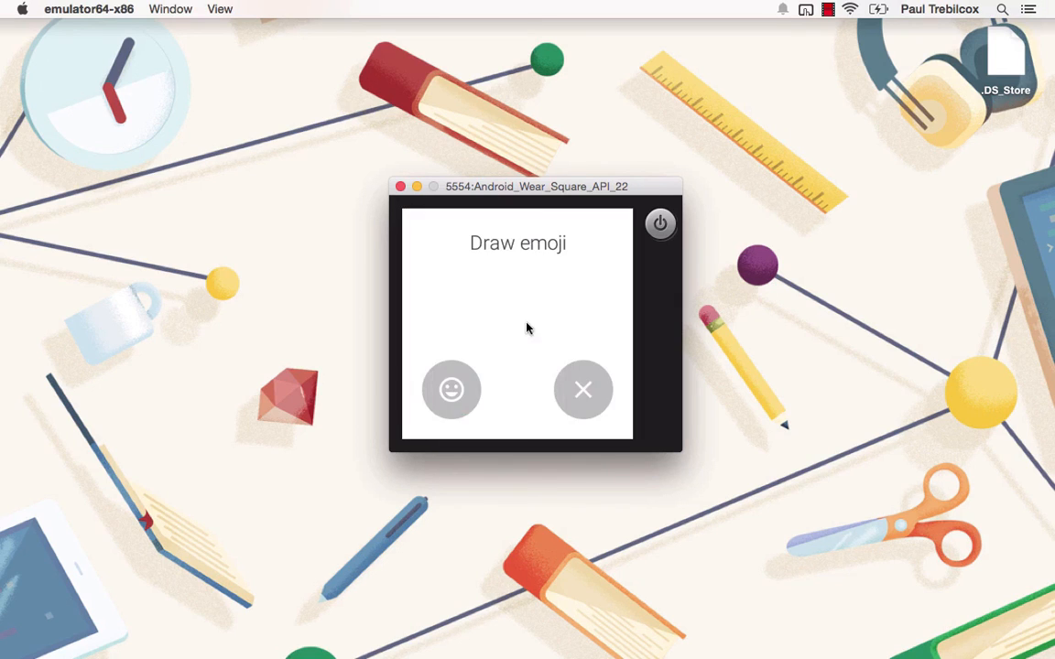
- Sketch a plus sign and send the plus emoji as the reply
{"action": "left_click_drag", "start_coordinate": [513, 257], "coordinate": [515, 371]}
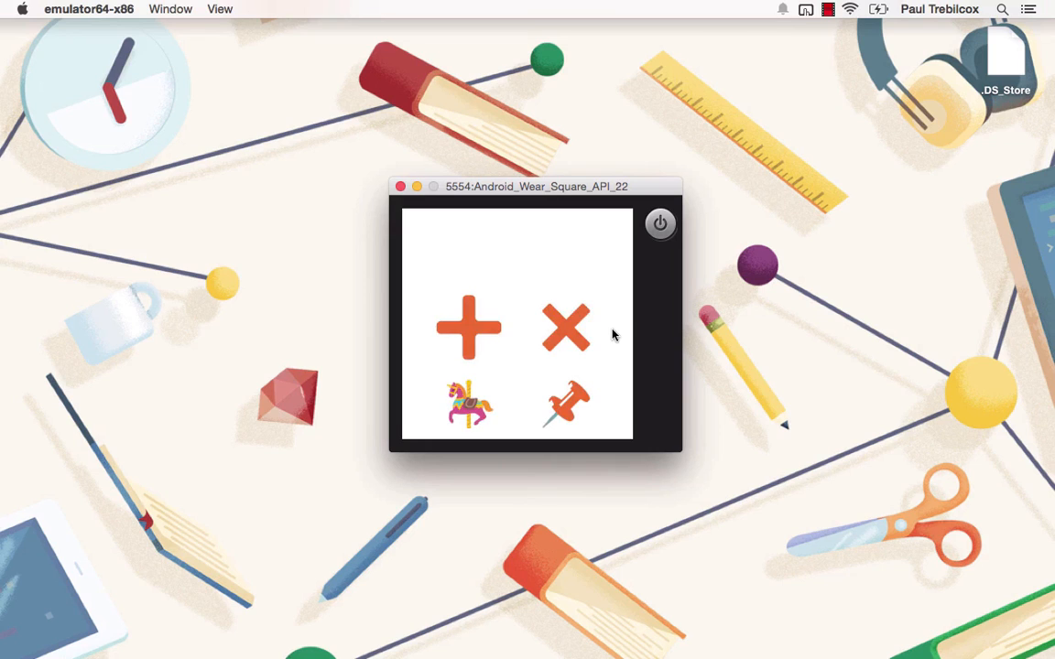
{"action": "mouse_move", "coordinate": [467, 316]}
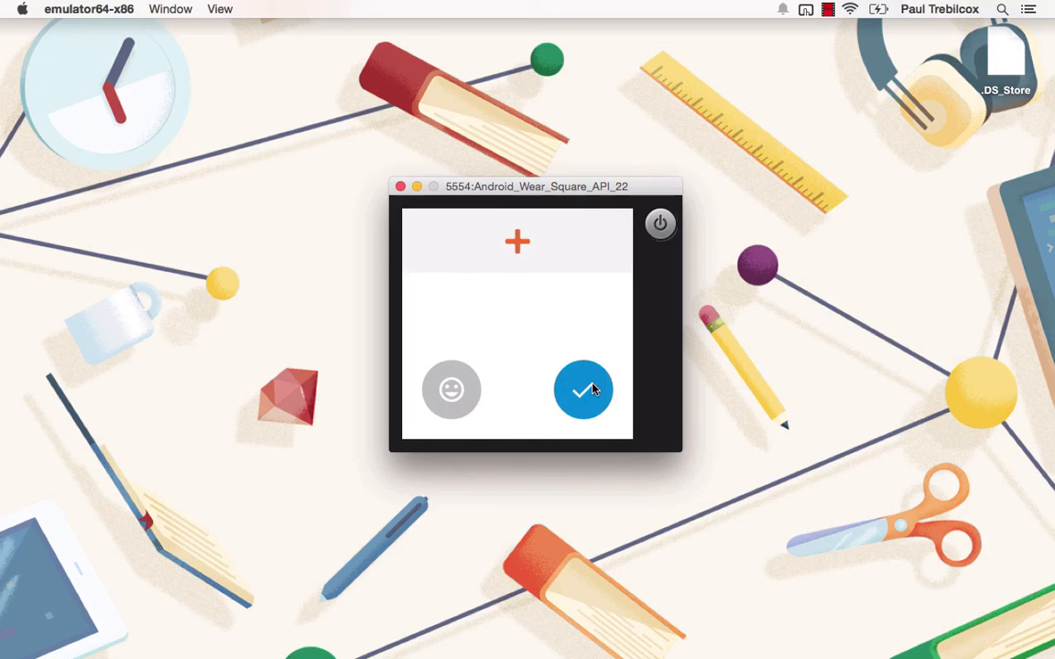
{"action": "left_click", "coordinate": [583, 391]}
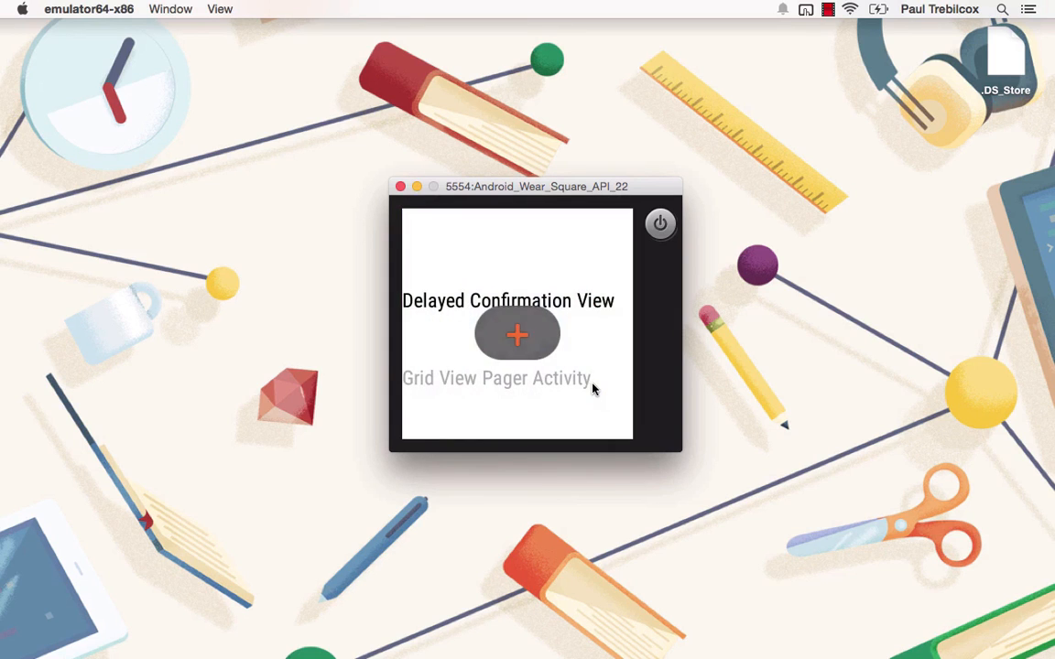
{"action": "left_click", "coordinate": [516, 334]}
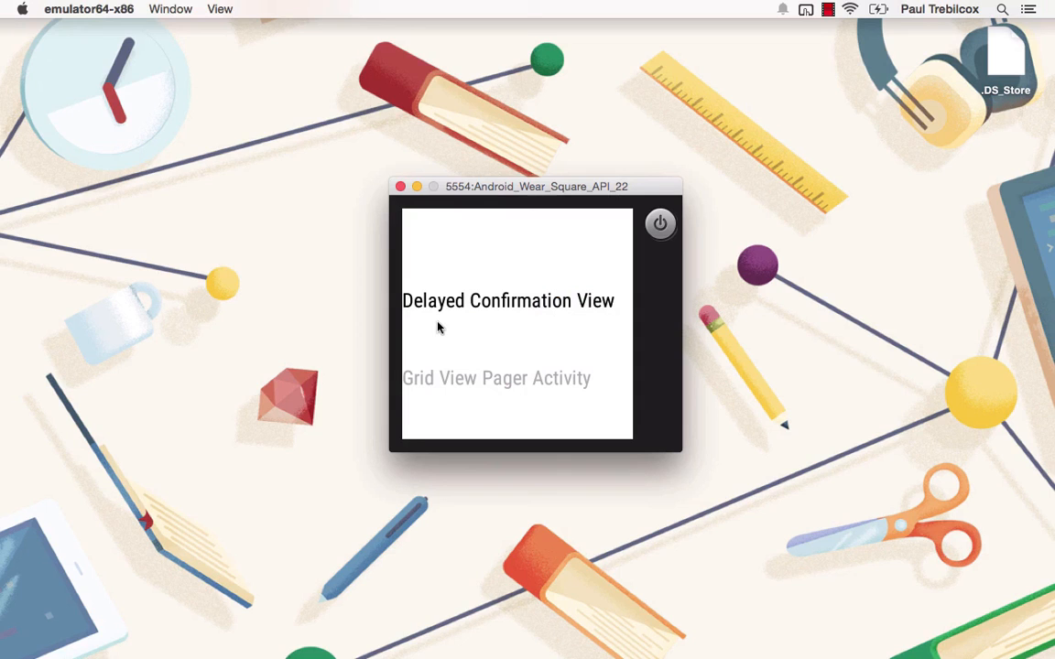